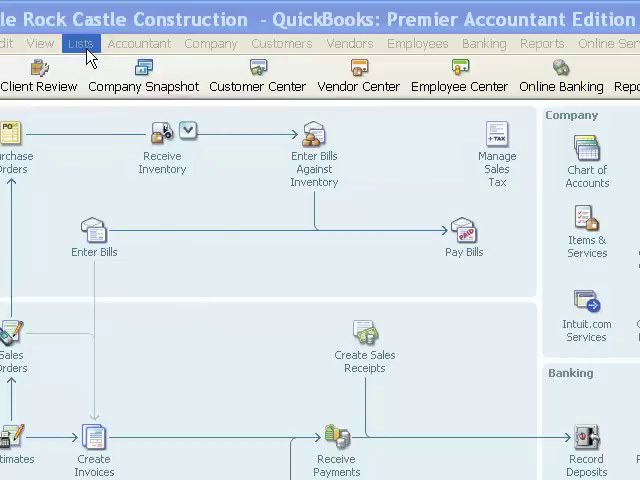
Step: Open the brass hinges inventory part for editing from the Item List
{"action": "left_click", "coordinate": [82, 44]}
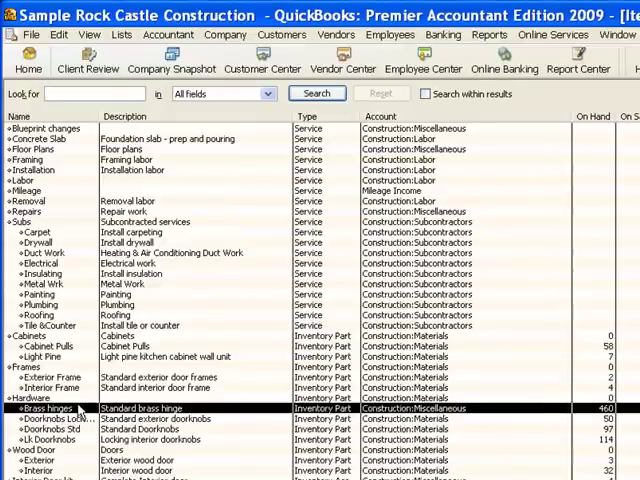
{"action": "right_click", "coordinate": [56, 408]}
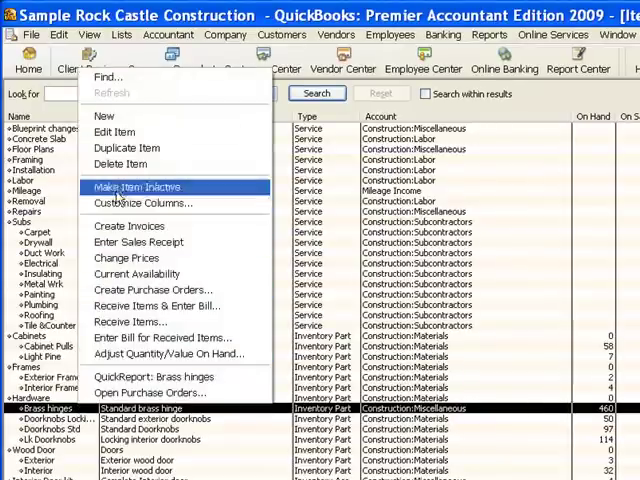
{"action": "mouse_move", "coordinate": [112, 132]}
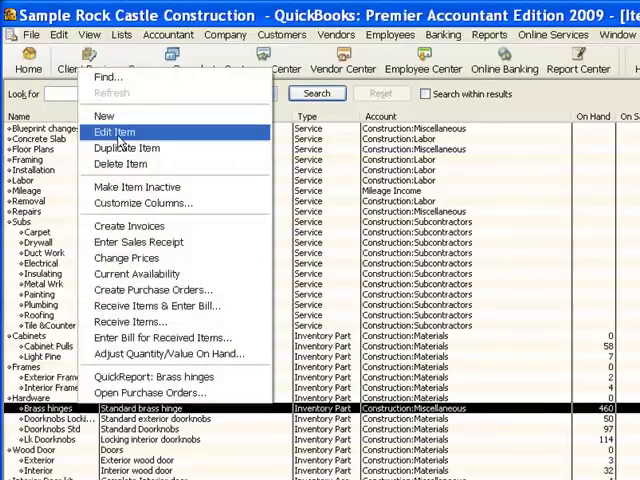
{"action": "left_click", "coordinate": [112, 132]}
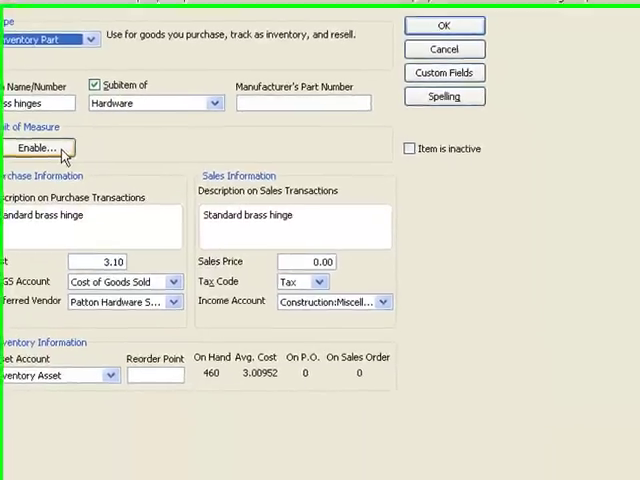
Step: Enable multiple units of measure per item for brass hinges, choosing Count as the unit type
{"action": "left_click", "coordinate": [40, 148]}
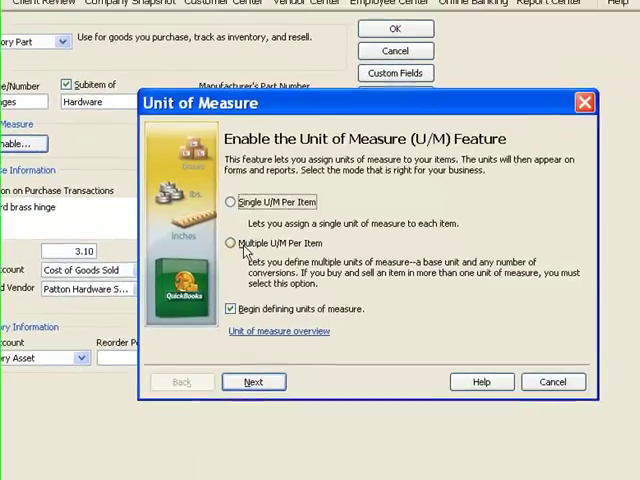
{"action": "left_click", "coordinate": [228, 244]}
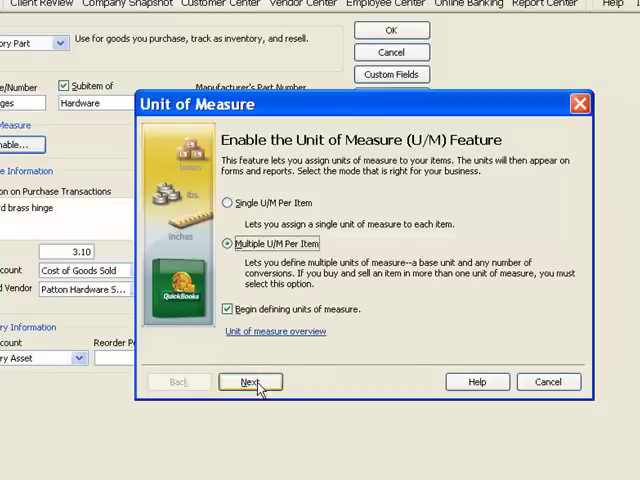
{"action": "left_click", "coordinate": [248, 382]}
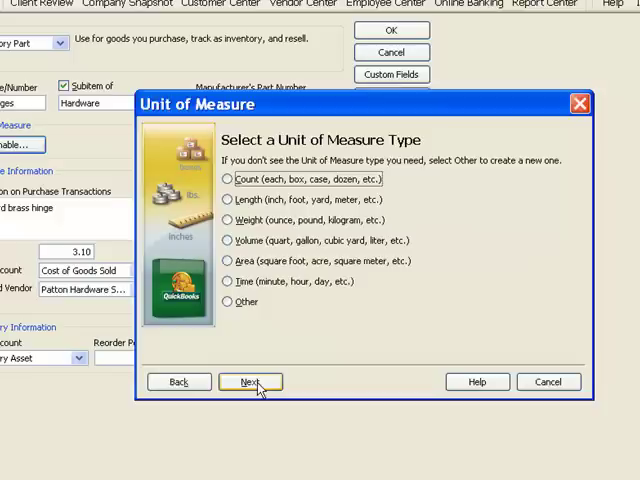
{"action": "left_click", "coordinate": [228, 180]}
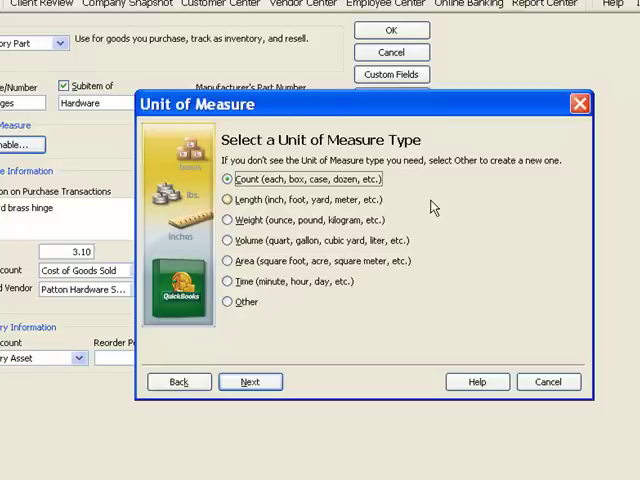
{"action": "mouse_move", "coordinate": [278, 344]}
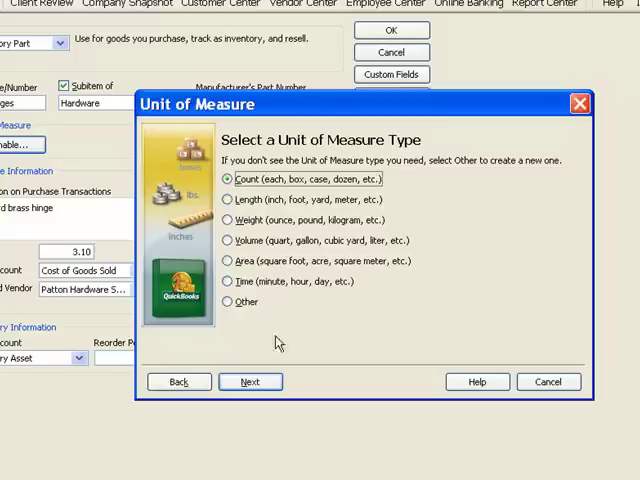
{"action": "left_click", "coordinate": [250, 380]}
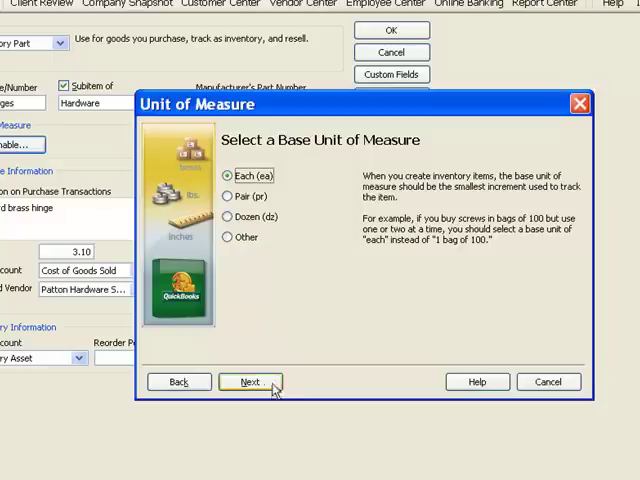
Step: Add related units: a case of 24 each and a box of 48 each
{"action": "left_click", "coordinate": [252, 380]}
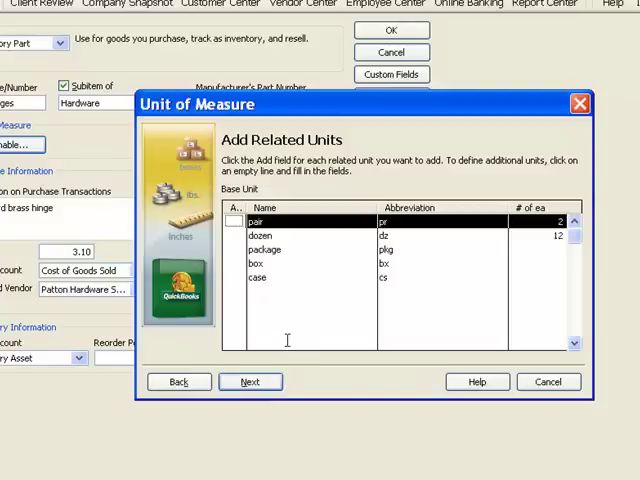
{"action": "left_click", "coordinate": [236, 292]}
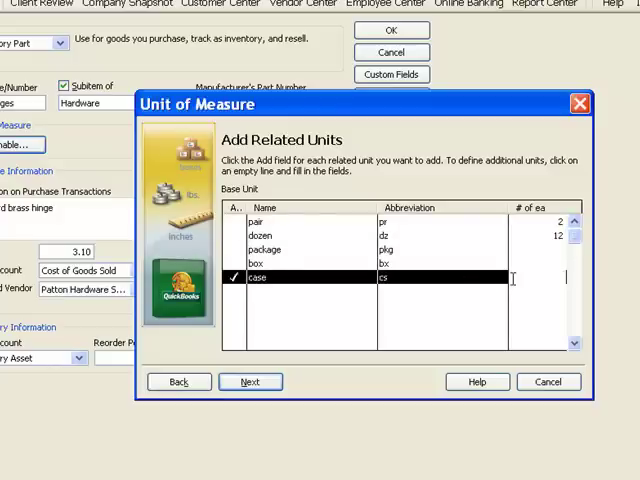
{"action": "type", "text": "24"}
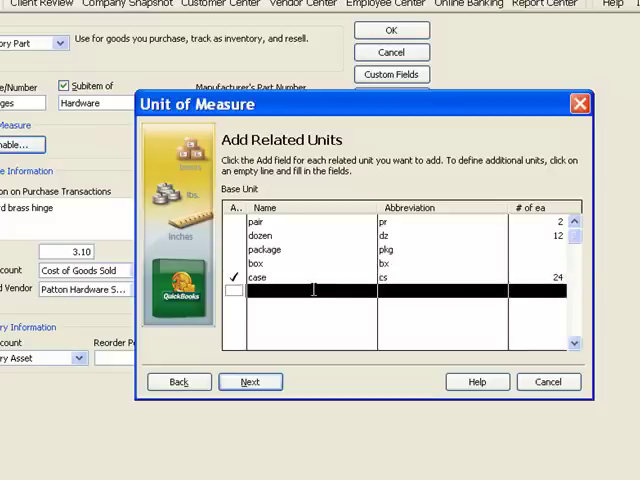
{"action": "mouse_move", "coordinate": [288, 284]}
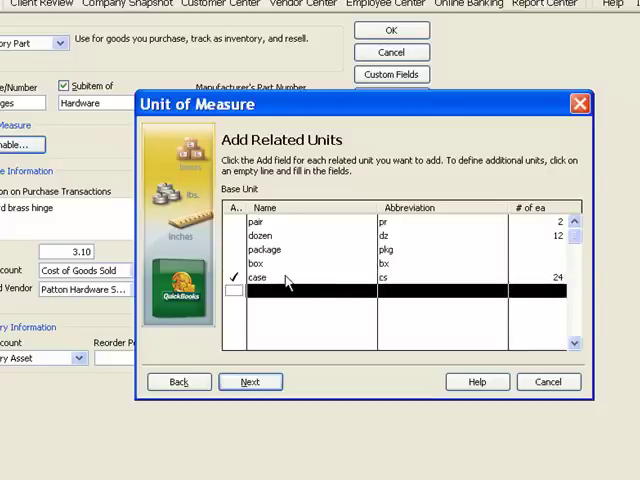
{"action": "left_click", "coordinate": [234, 264]}
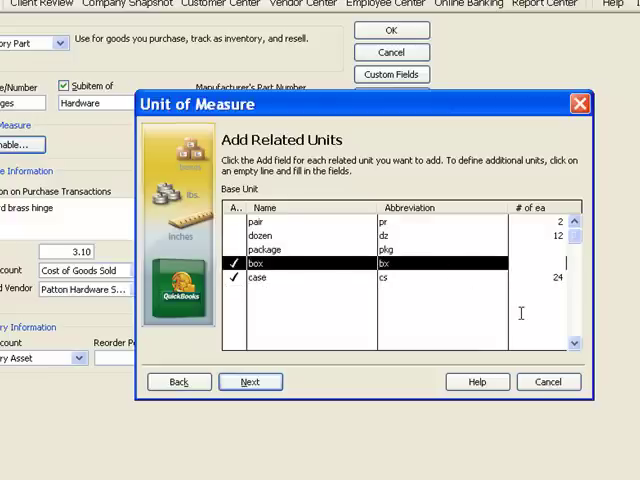
{"action": "type", "text": "48"}
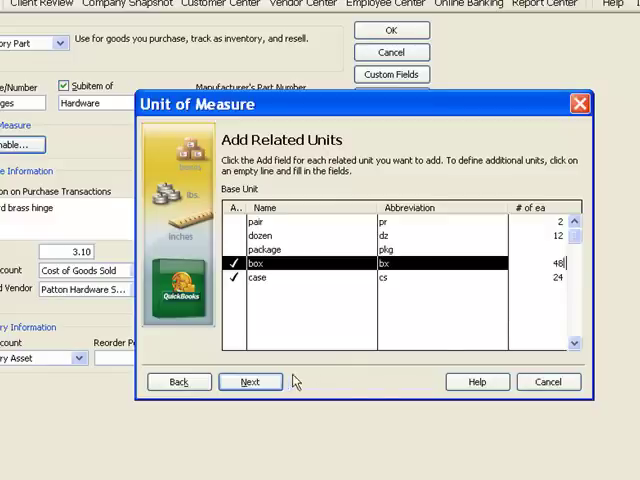
Step: Set box as the default purchase unit and finish the set named Count in each
{"action": "left_click", "coordinate": [252, 382]}
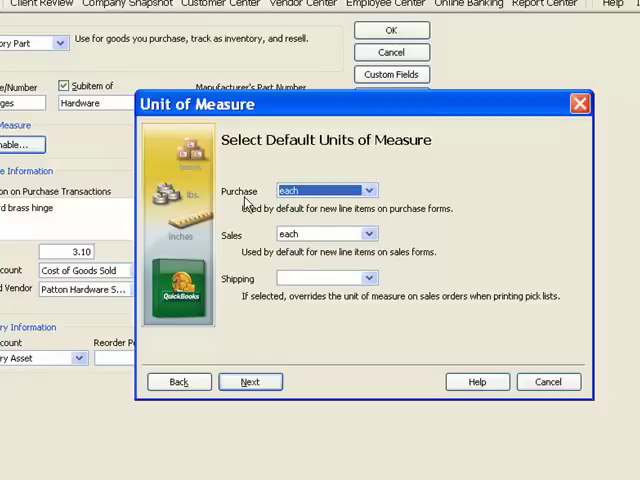
{"action": "mouse_move", "coordinate": [336, 228]}
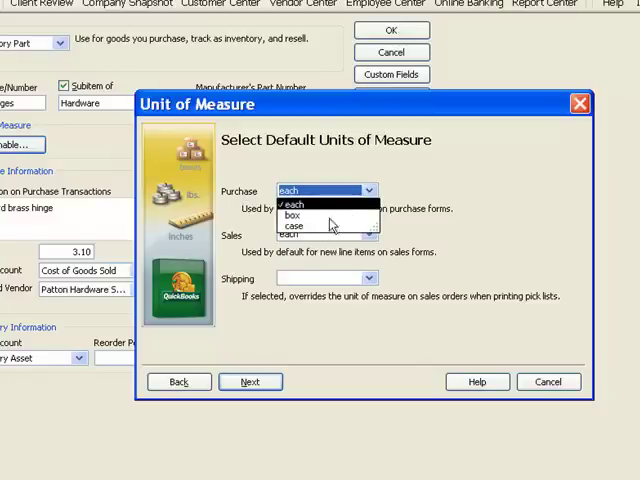
{"action": "left_click", "coordinate": [294, 214]}
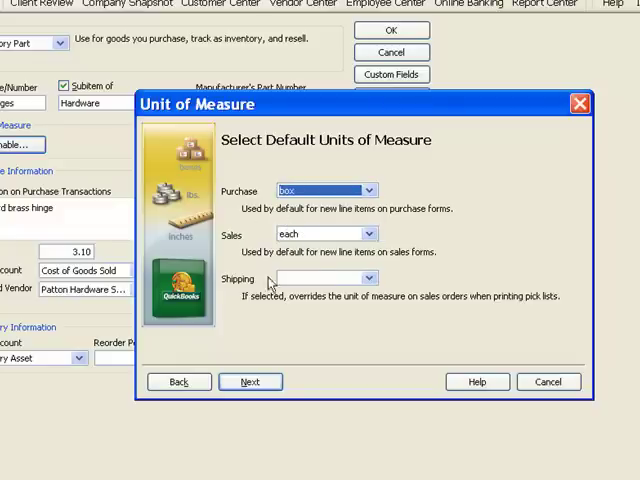
{"action": "mouse_move", "coordinate": [244, 292]}
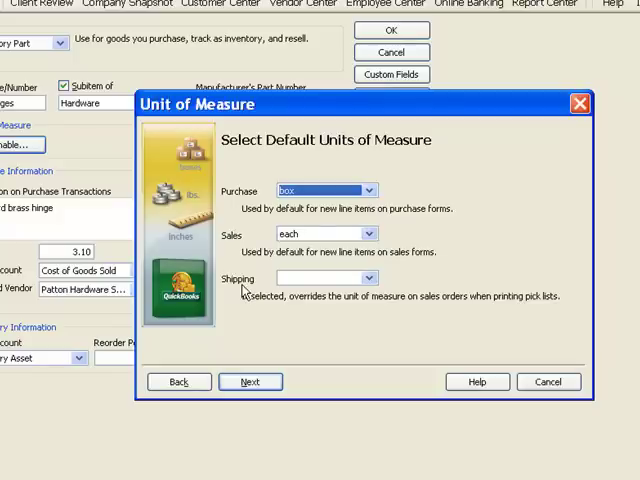
{"action": "mouse_move", "coordinate": [268, 304]}
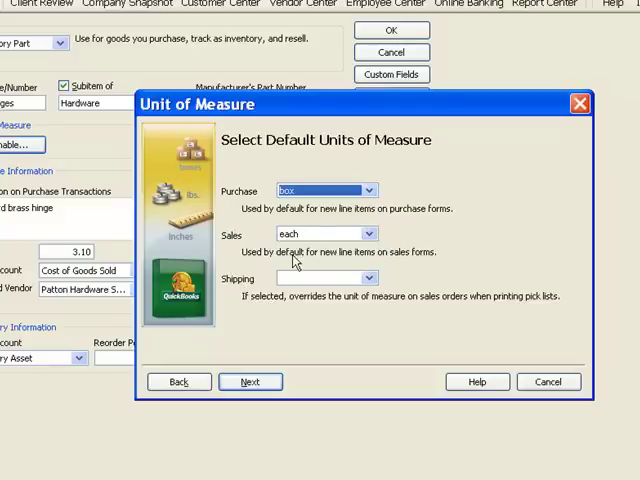
{"action": "mouse_move", "coordinate": [308, 252]}
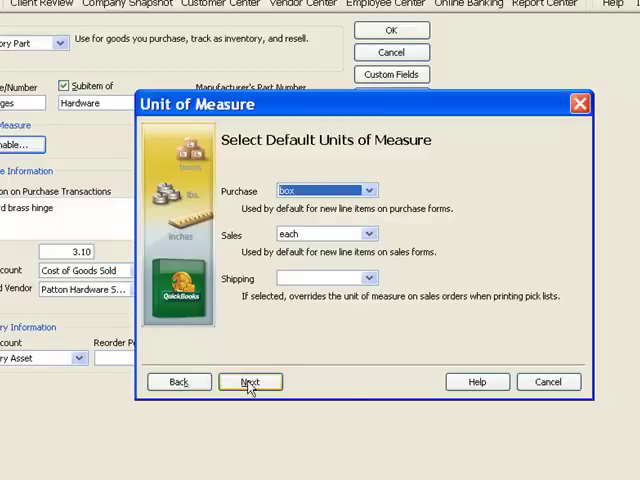
{"action": "left_click", "coordinate": [248, 380]}
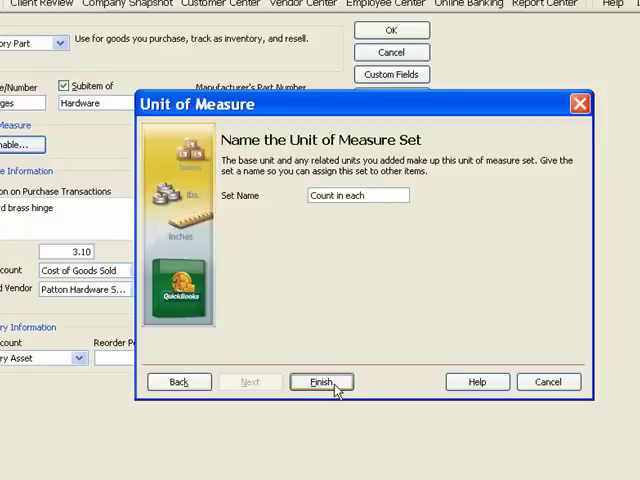
{"action": "left_click", "coordinate": [320, 380]}
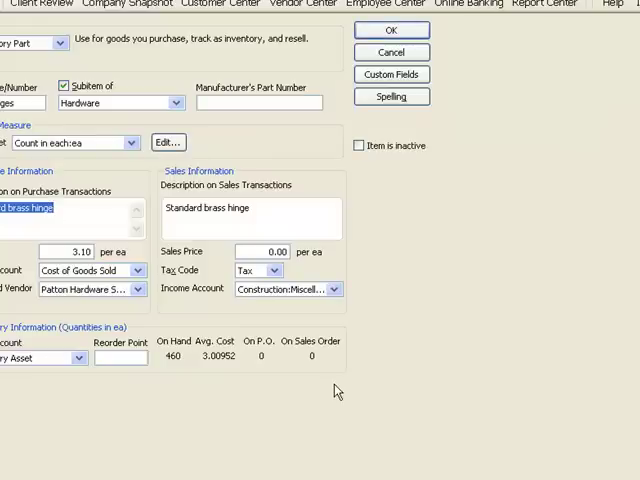
{"action": "mouse_move", "coordinate": [32, 164]}
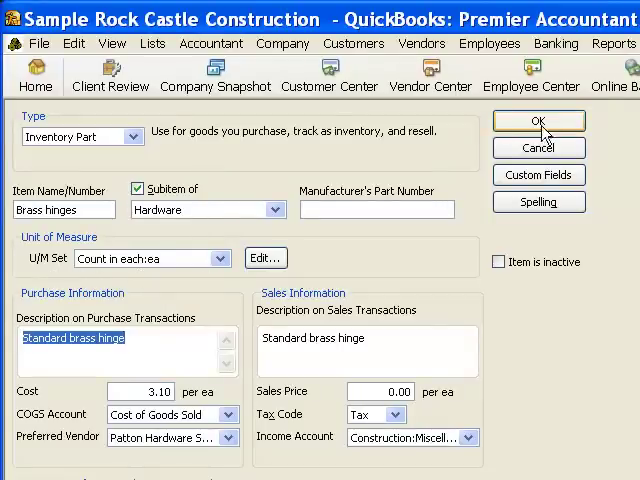
Step: Save the brass hinges item and start a purchase order to Patton Hardware Supplies
{"action": "left_click", "coordinate": [538, 120]}
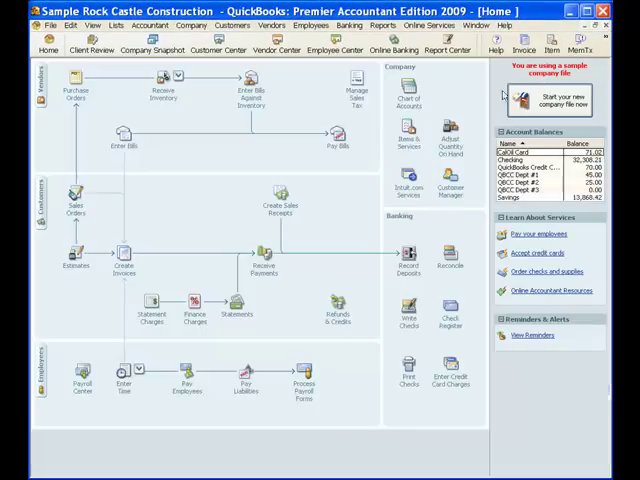
{"action": "left_click", "coordinate": [72, 80]}
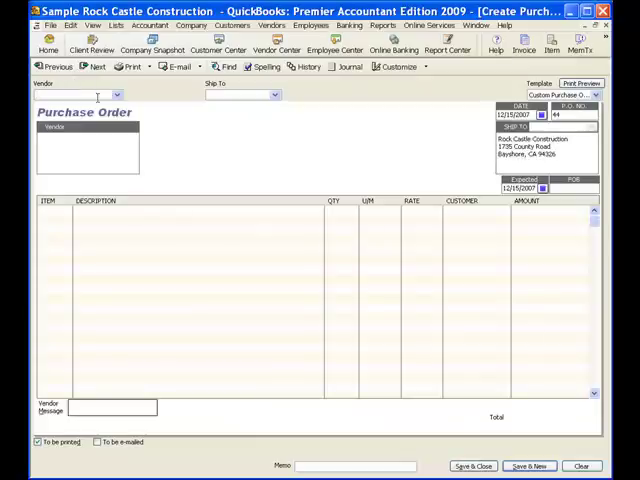
{"action": "left_click", "coordinate": [114, 94]}
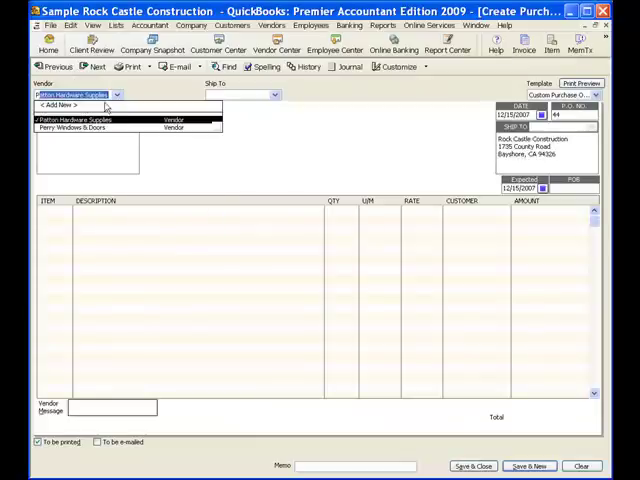
{"action": "left_click", "coordinate": [76, 120]}
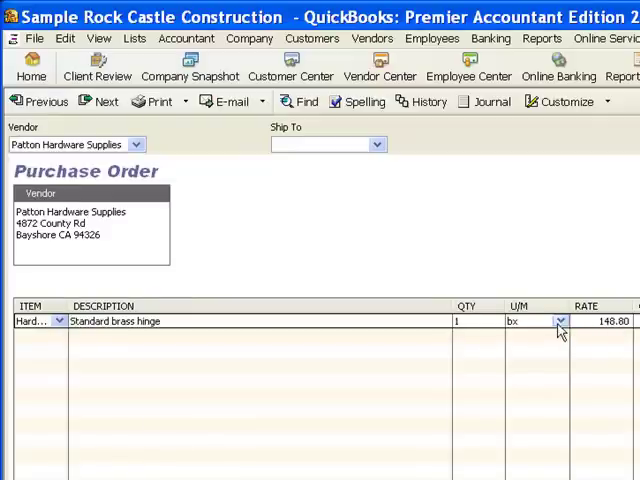
Step: Order the brass hinges line as one box at 148.80 rather than by the case
{"action": "left_click", "coordinate": [560, 320]}
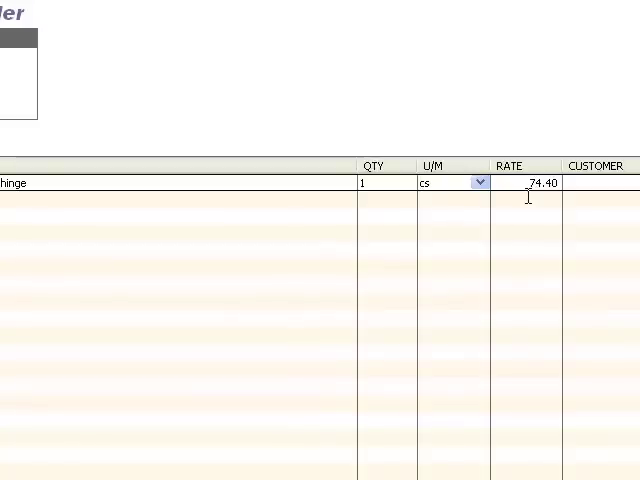
{"action": "left_click", "coordinate": [480, 184]}
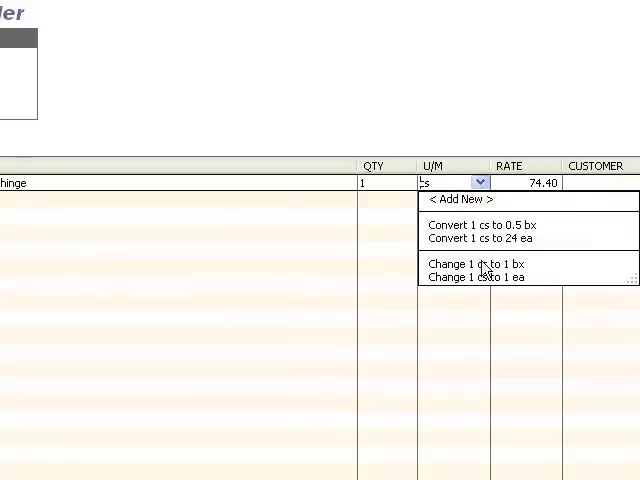
{"action": "left_click", "coordinate": [480, 264]}
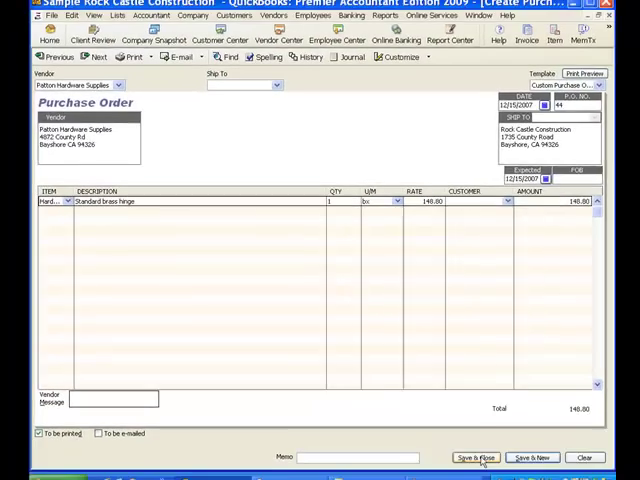
Step: Save and close the purchase order, then begin a customer invoice, dismissing Available Estimates
{"action": "left_click", "coordinate": [480, 456]}
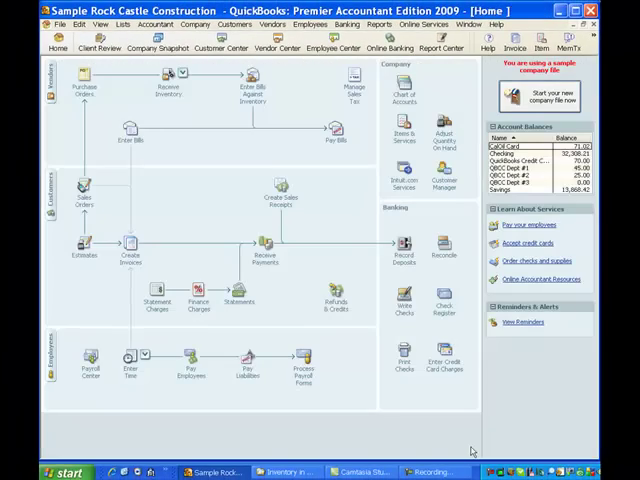
{"action": "mouse_move", "coordinate": [128, 244]}
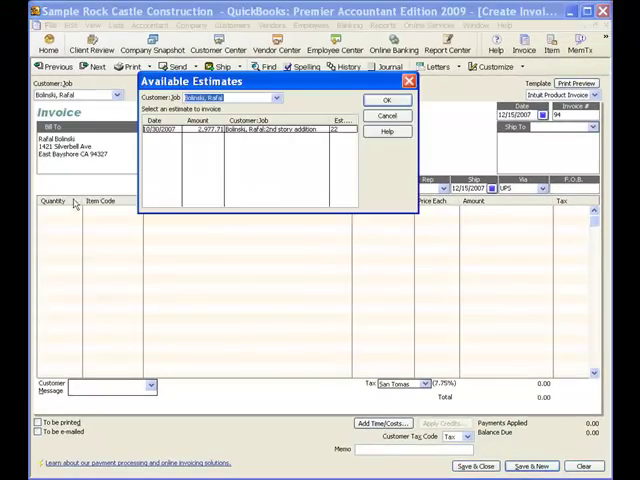
{"action": "left_click", "coordinate": [388, 100]}
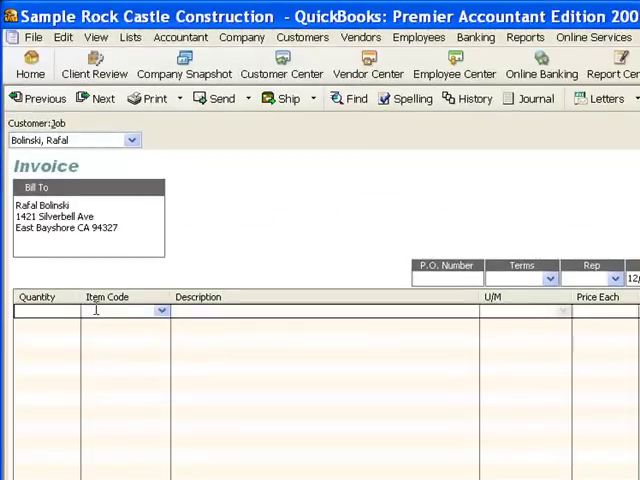
Step: Add a Brass hinges line to the invoice sold by the case (cs) instead of each
{"action": "type", "text": "Brass hinges"}
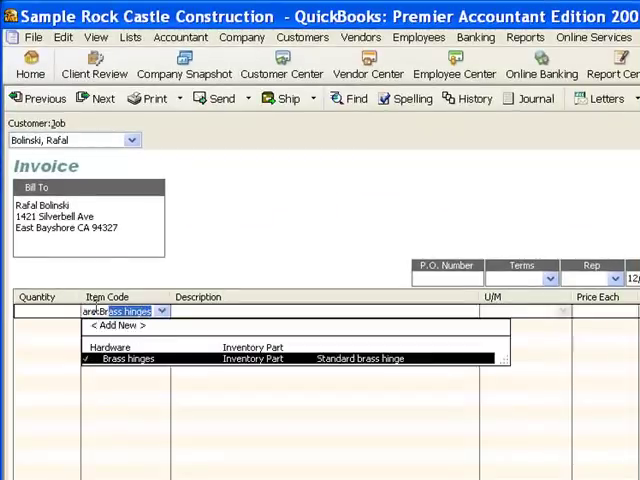
{"action": "left_click", "coordinate": [128, 358]}
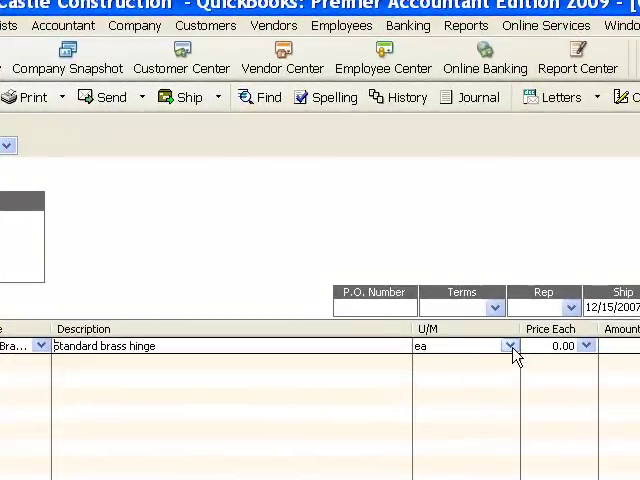
{"action": "left_click", "coordinate": [510, 344]}
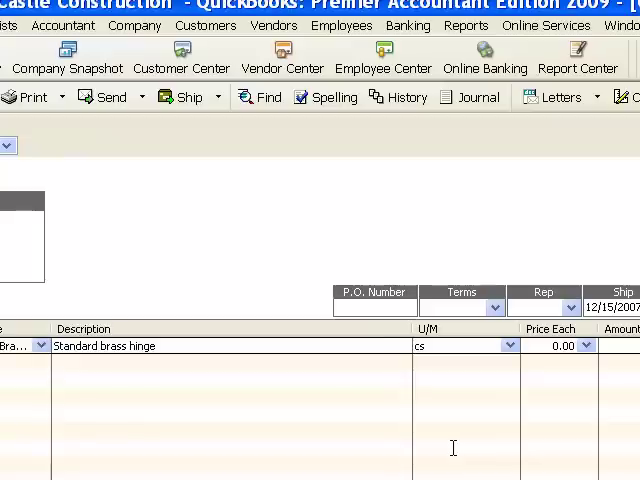
{"action": "left_click", "coordinate": [560, 344]}
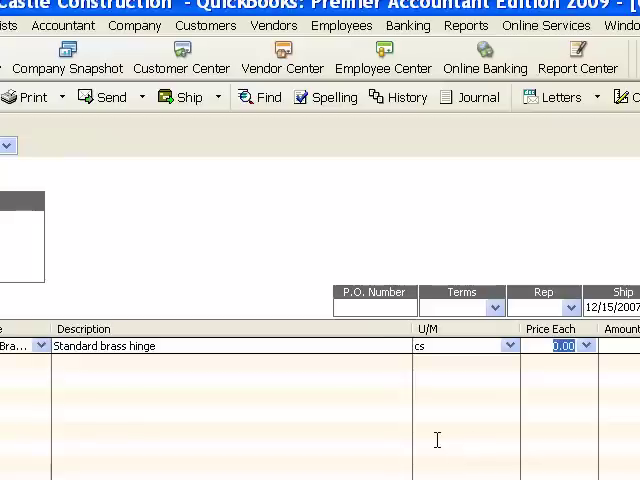